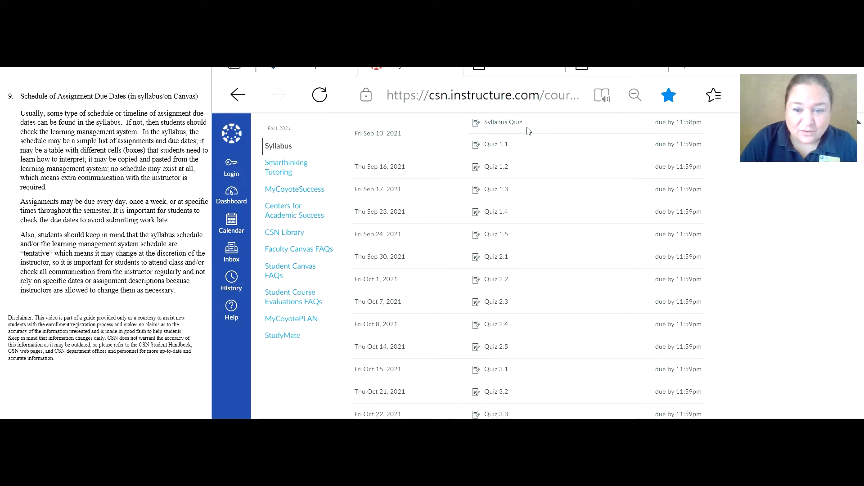
mouse_move(605, 172)
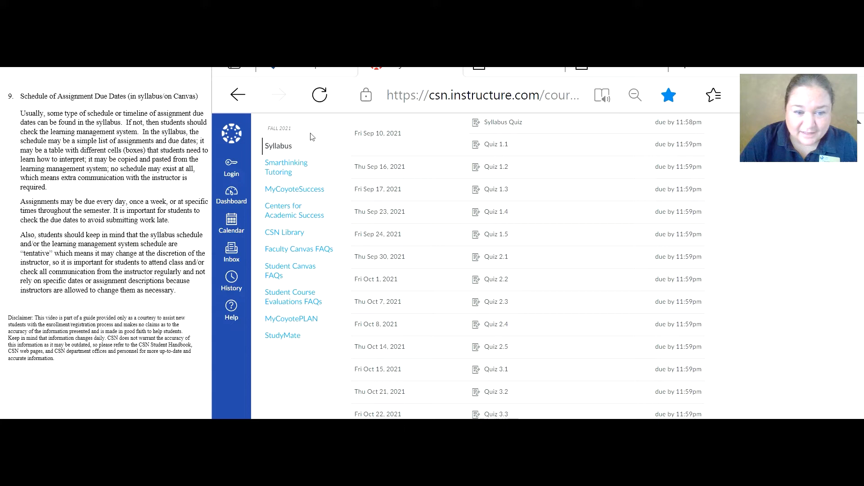
mouse_move(308, 133)
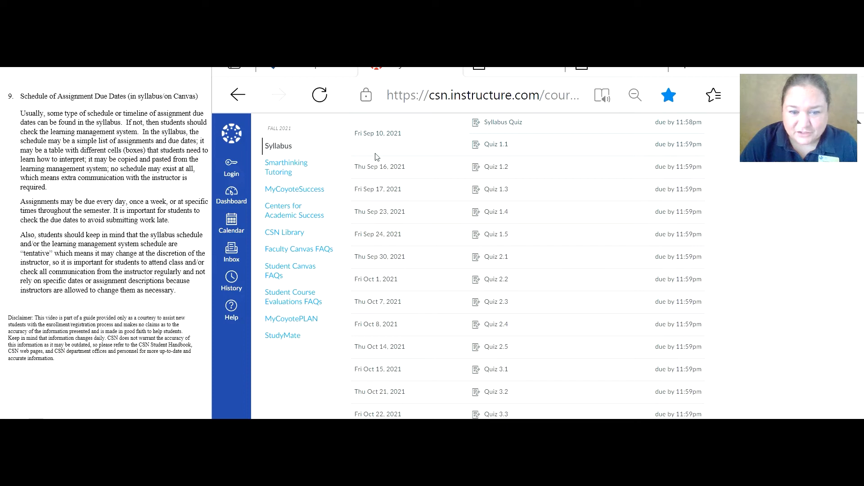
mouse_move(515, 186)
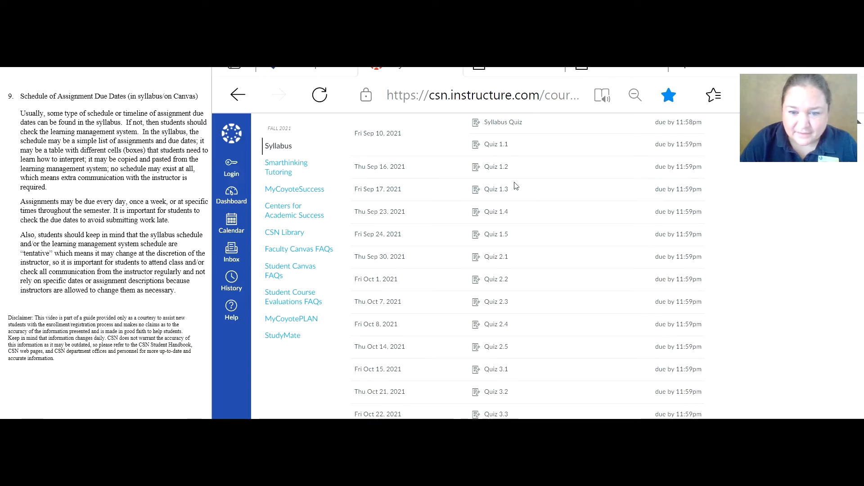
mouse_move(493, 303)
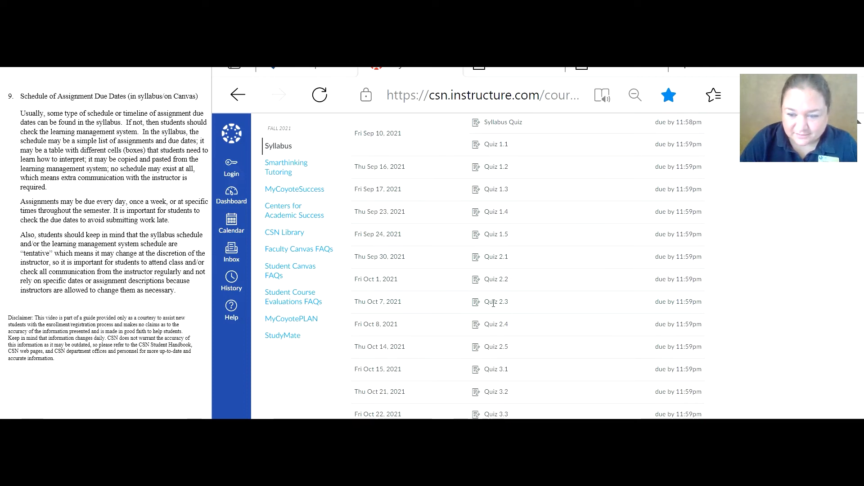
mouse_move(690, 199)
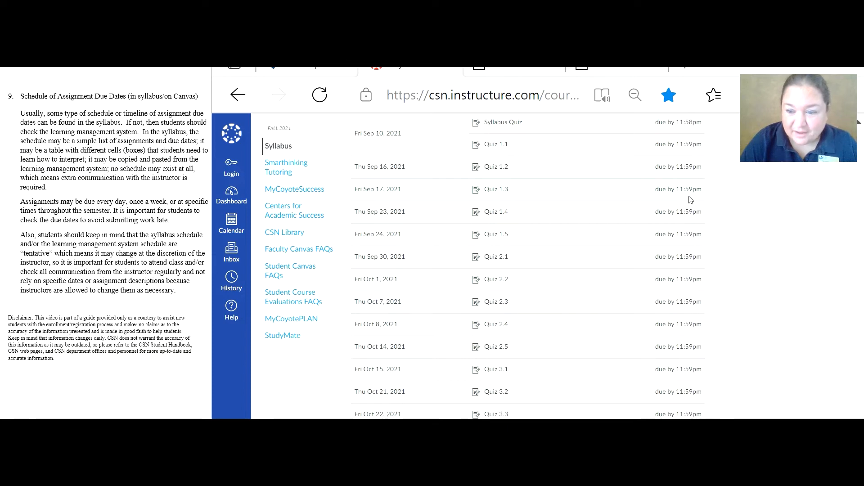
mouse_move(691, 159)
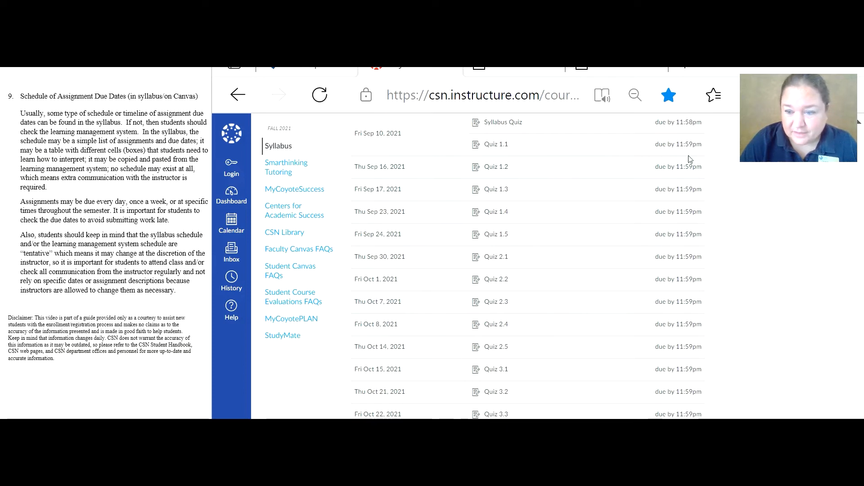
mouse_move(688, 145)
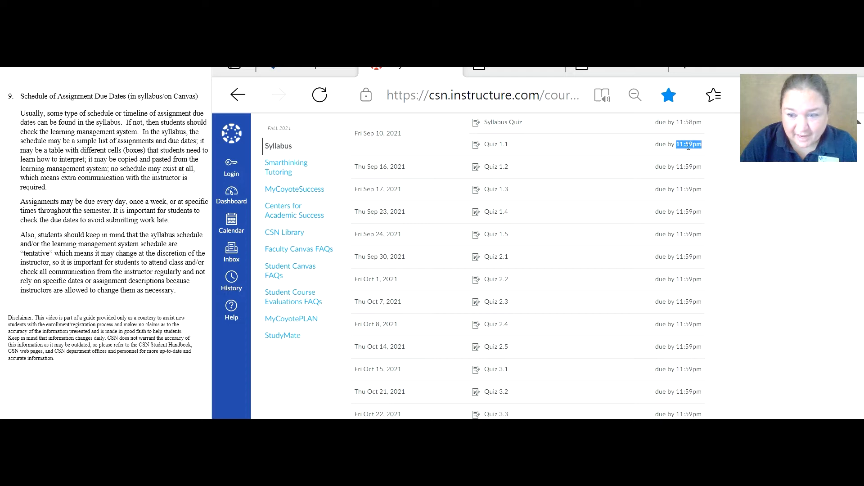
mouse_move(687, 144)
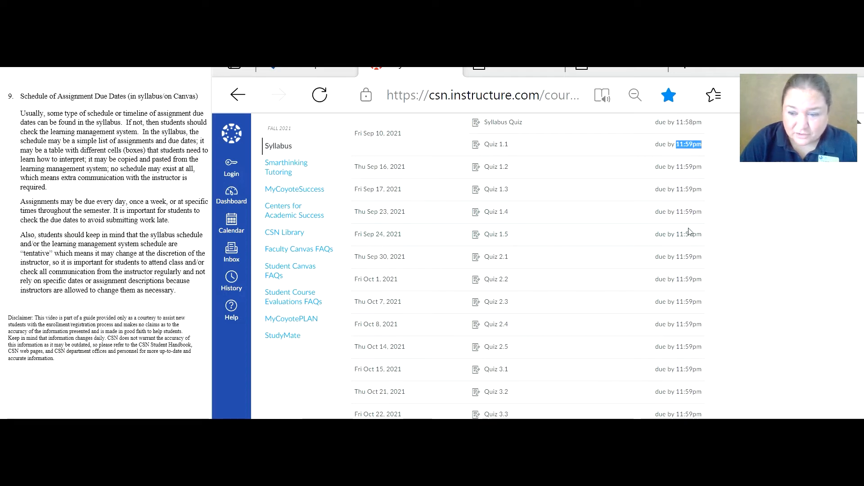
mouse_move(678, 212)
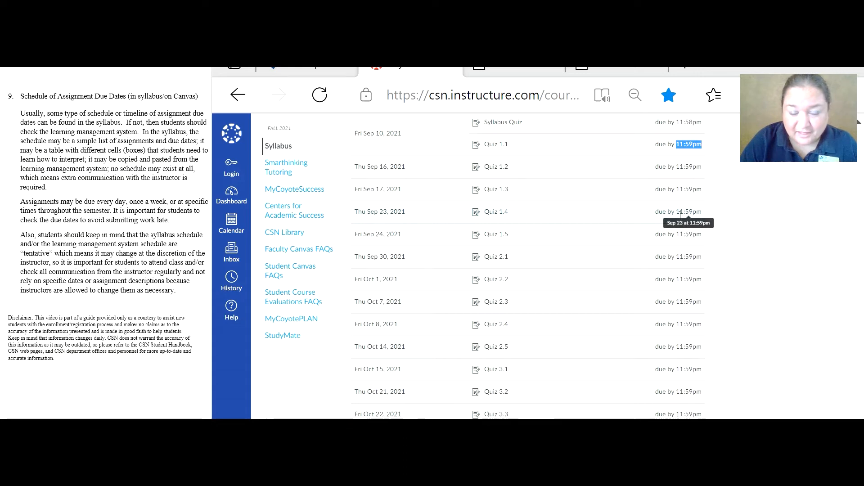
mouse_move(683, 213)
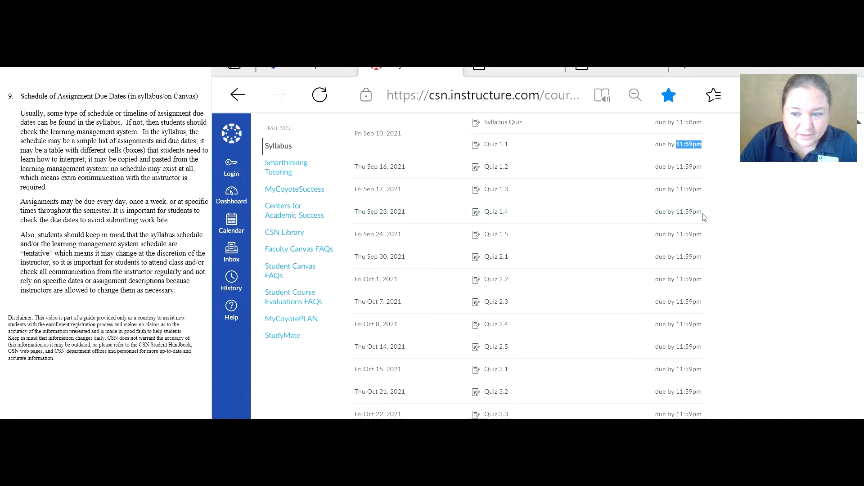
mouse_move(678, 211)
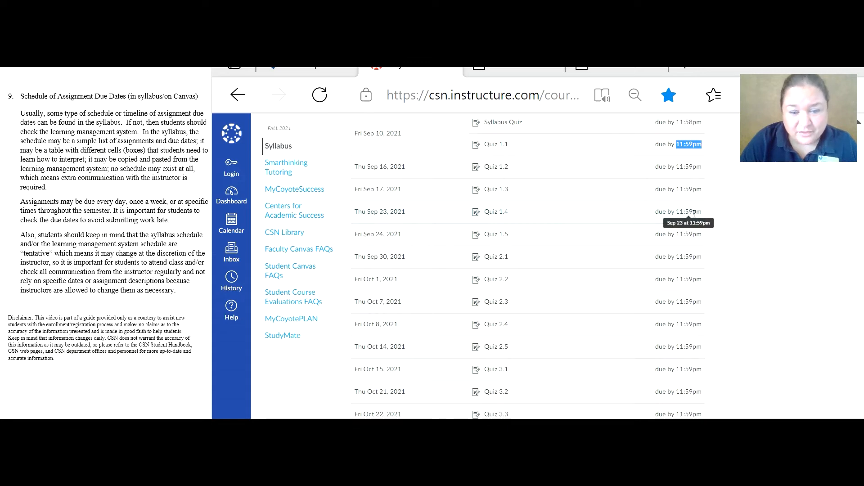
mouse_move(697, 212)
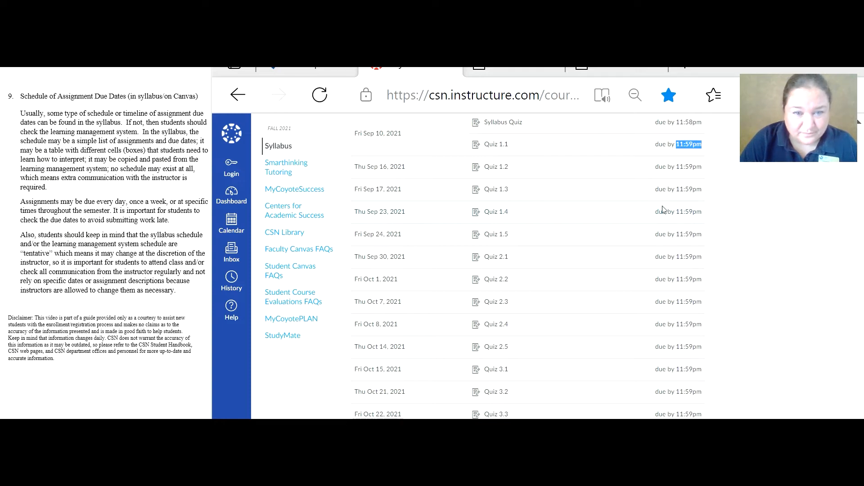
mouse_move(683, 346)
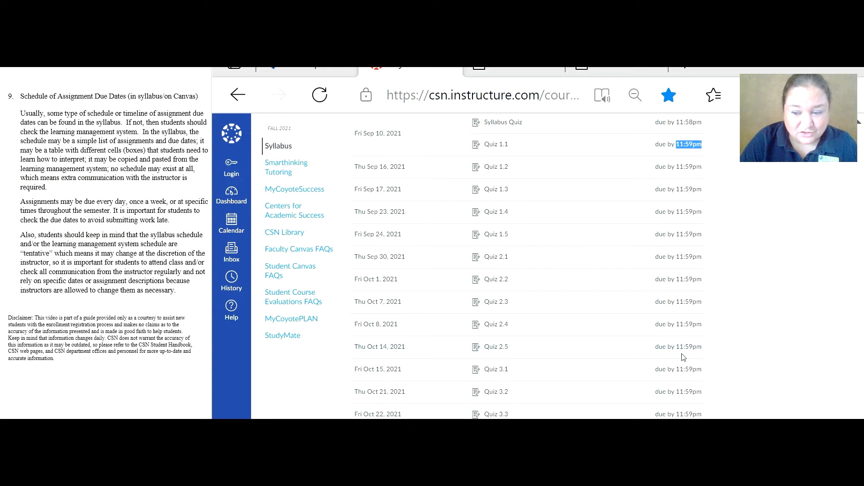
mouse_move(662, 314)
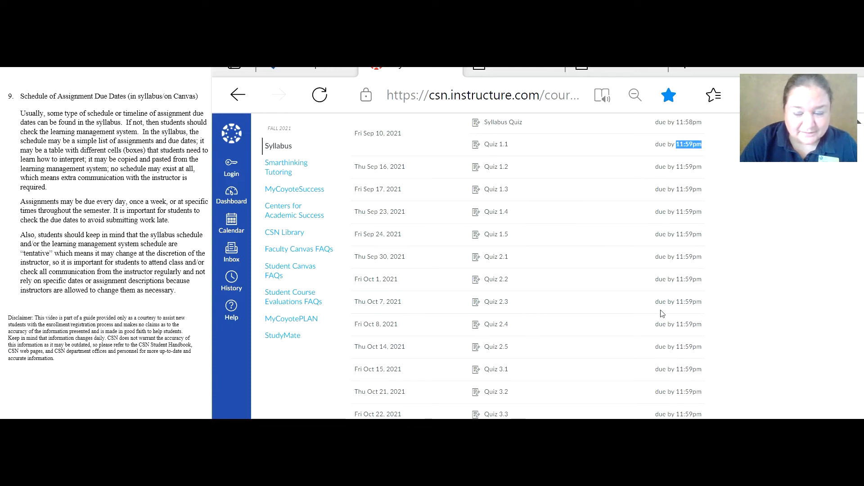
mouse_move(661, 230)
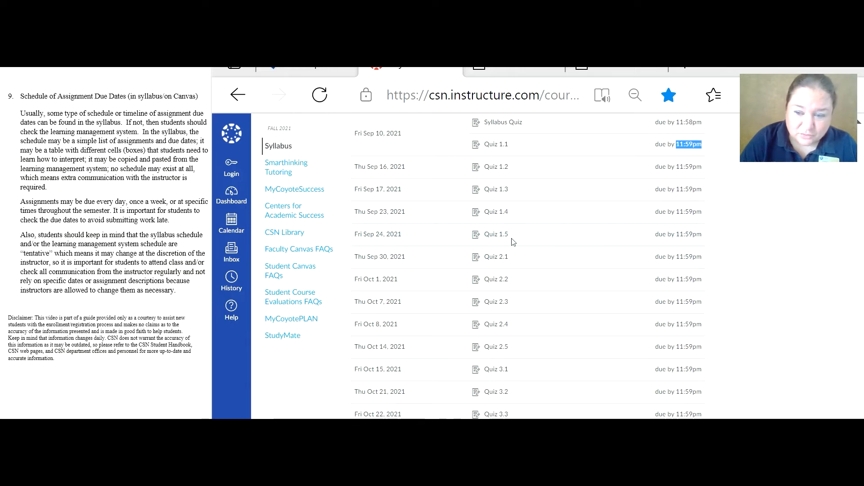
mouse_move(686, 243)
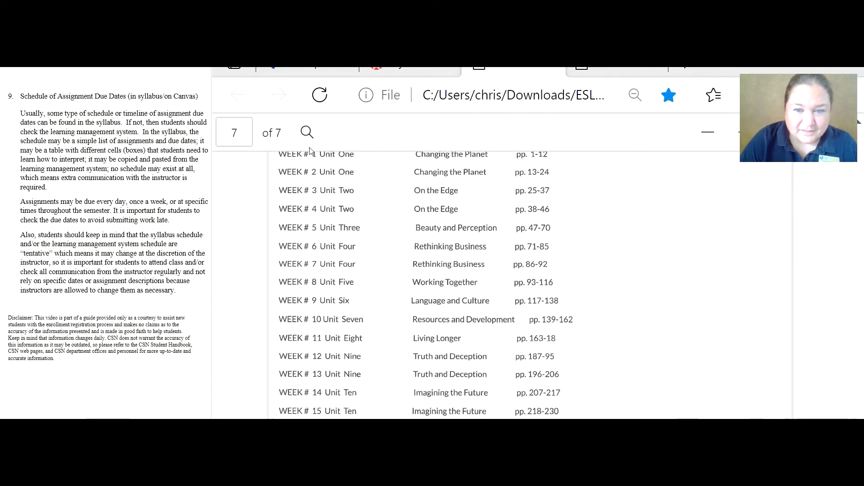
mouse_move(526, 209)
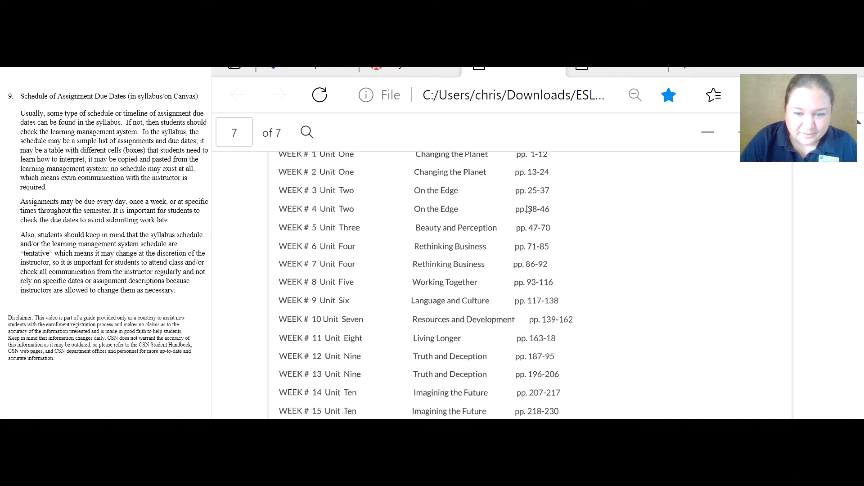
mouse_move(321, 220)
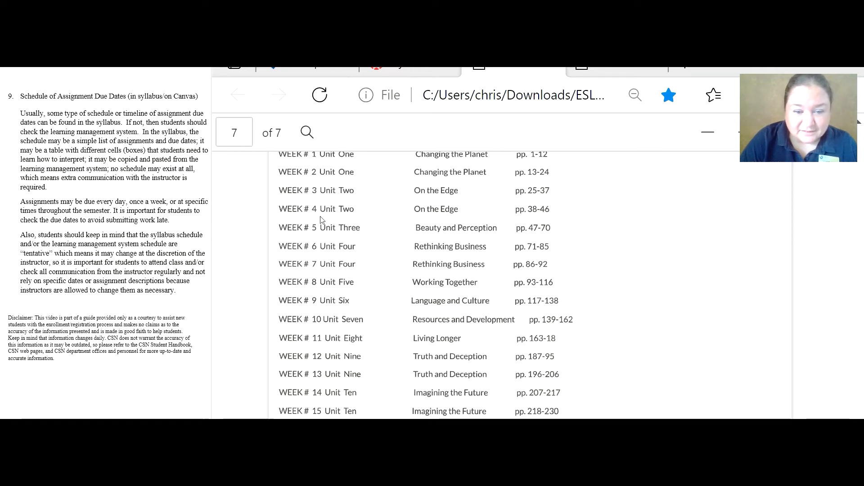
mouse_move(347, 292)
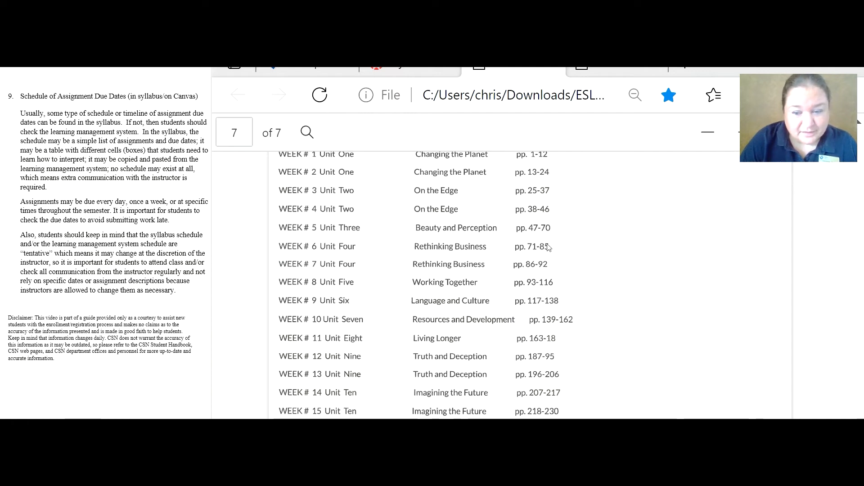
mouse_move(510, 209)
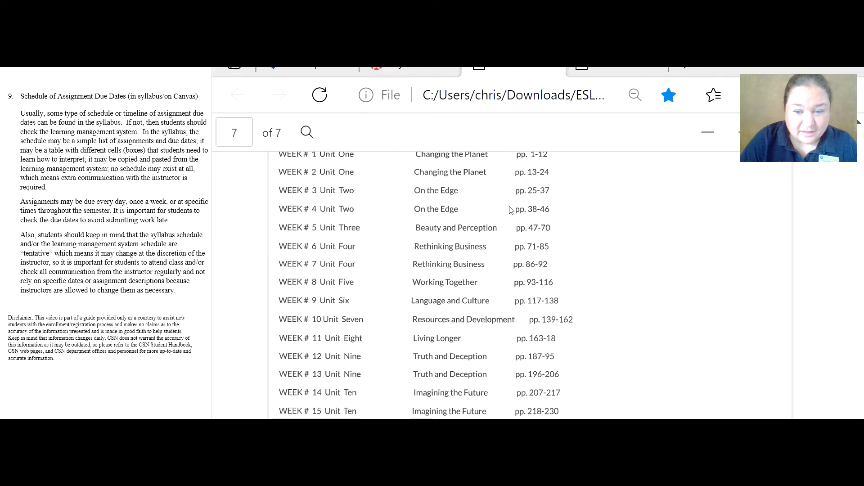
mouse_move(540, 219)
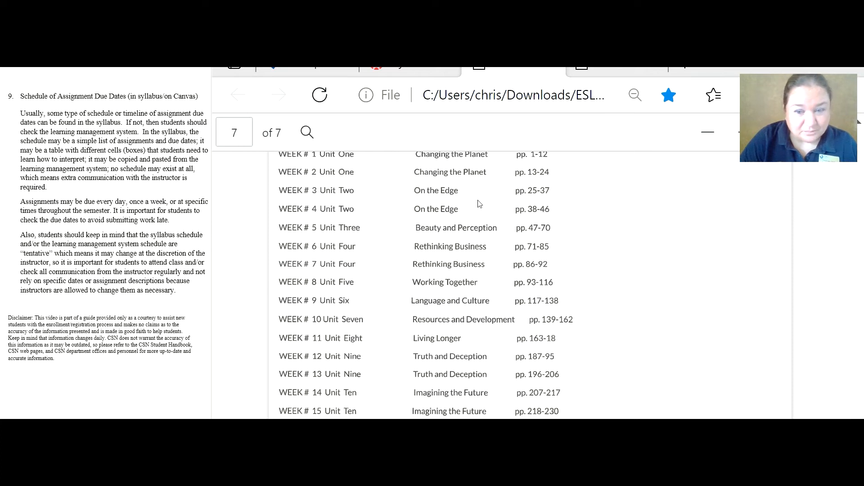
mouse_move(415, 196)
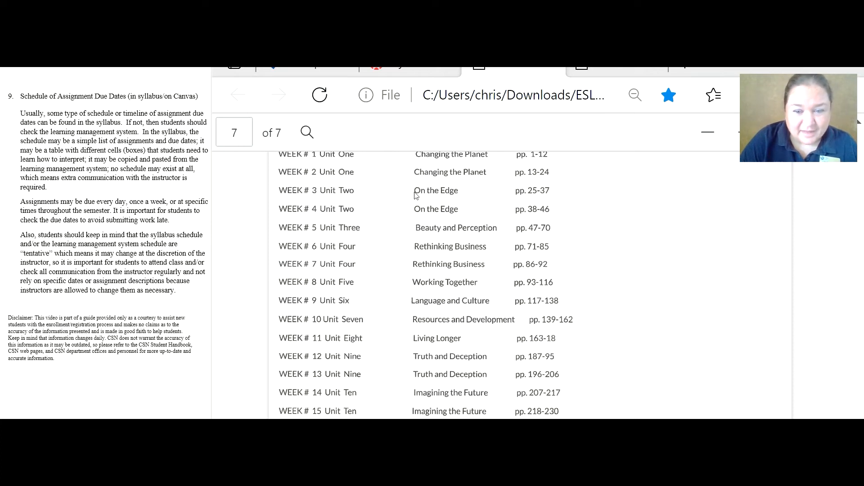
mouse_move(436, 198)
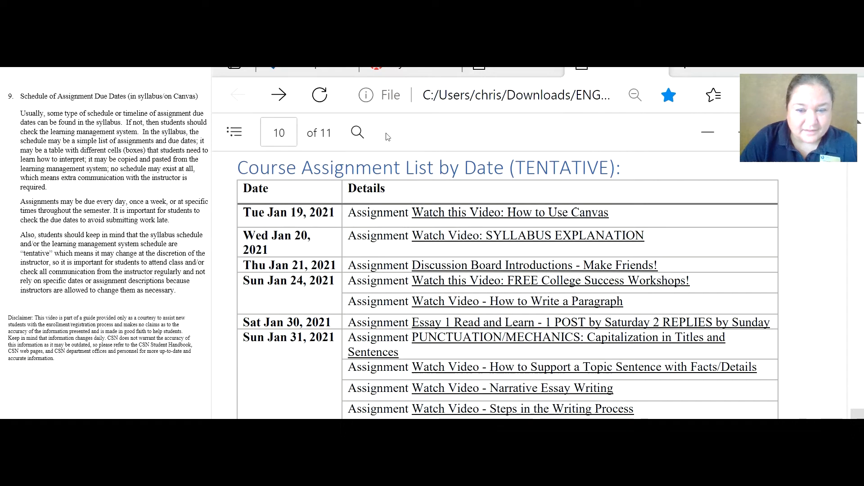
mouse_move(257, 216)
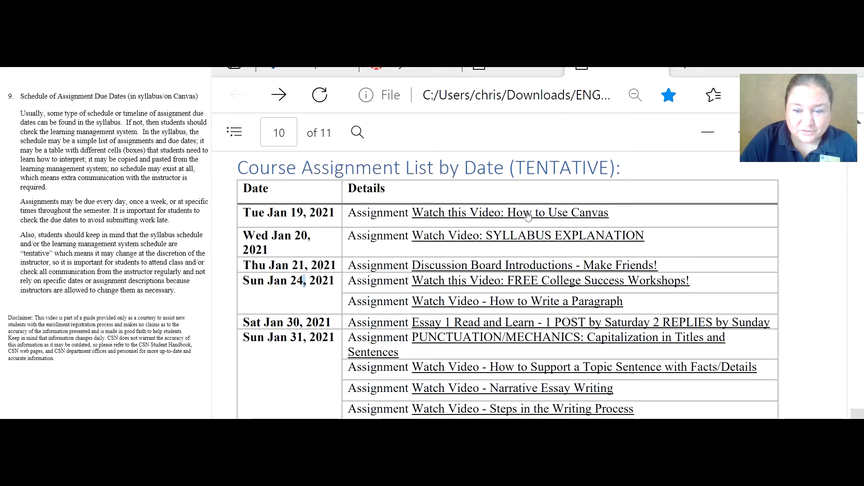
mouse_move(457, 291)
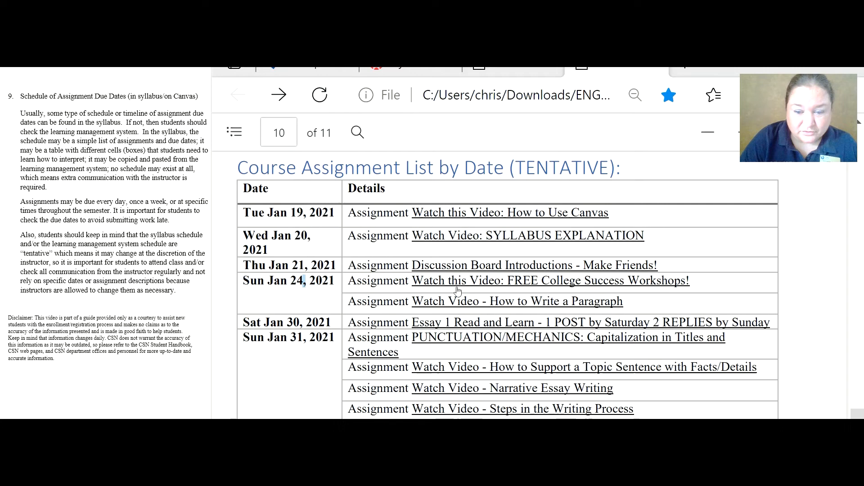
mouse_move(380, 219)
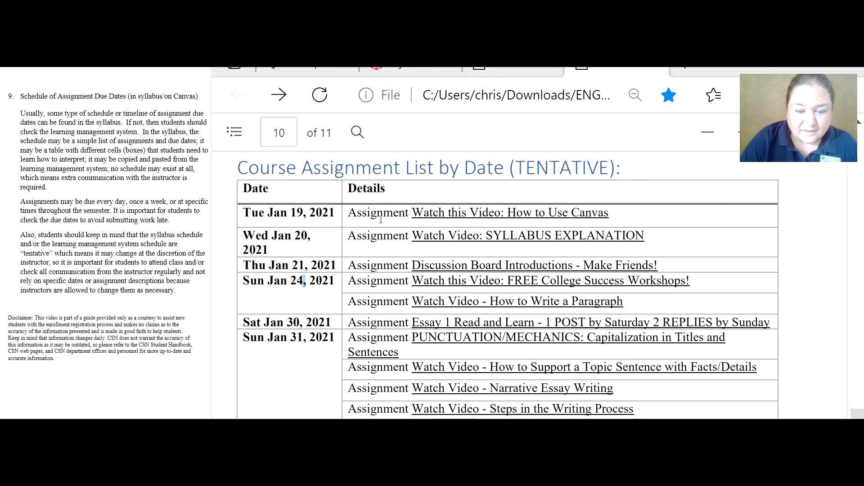
mouse_move(483, 331)
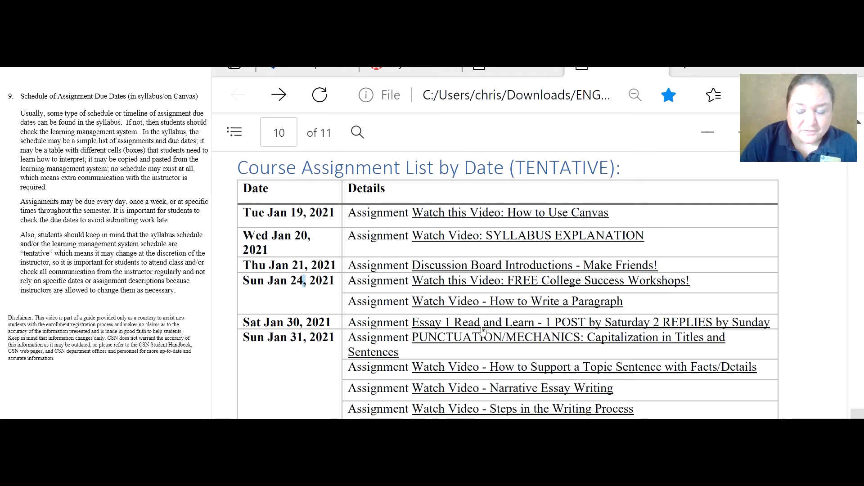
mouse_move(484, 311)
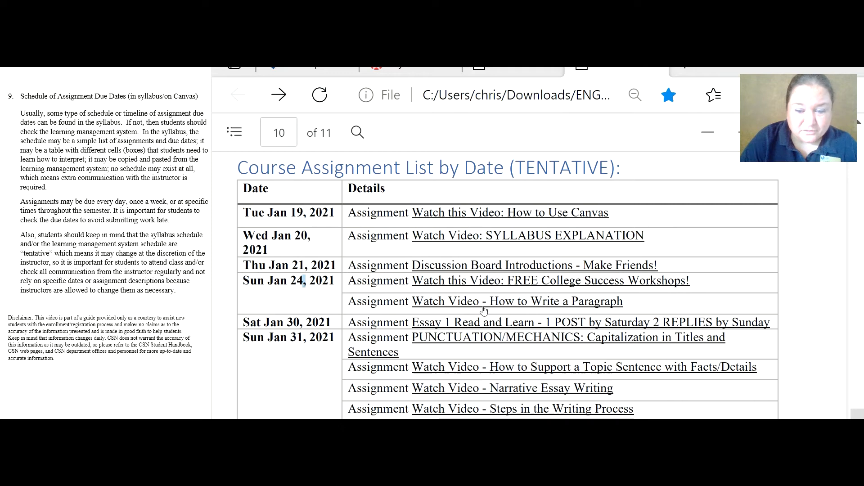